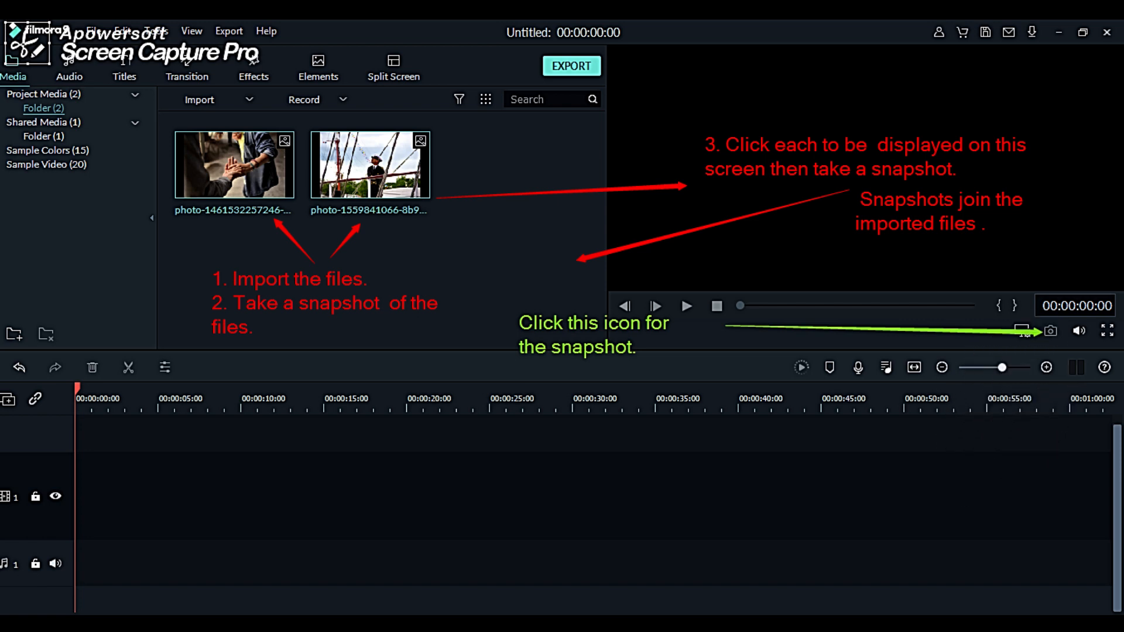
Show the imported photo in the preview so a snapshot can be taken of it.
{"action": "left_click", "coordinate": [1051, 328]}
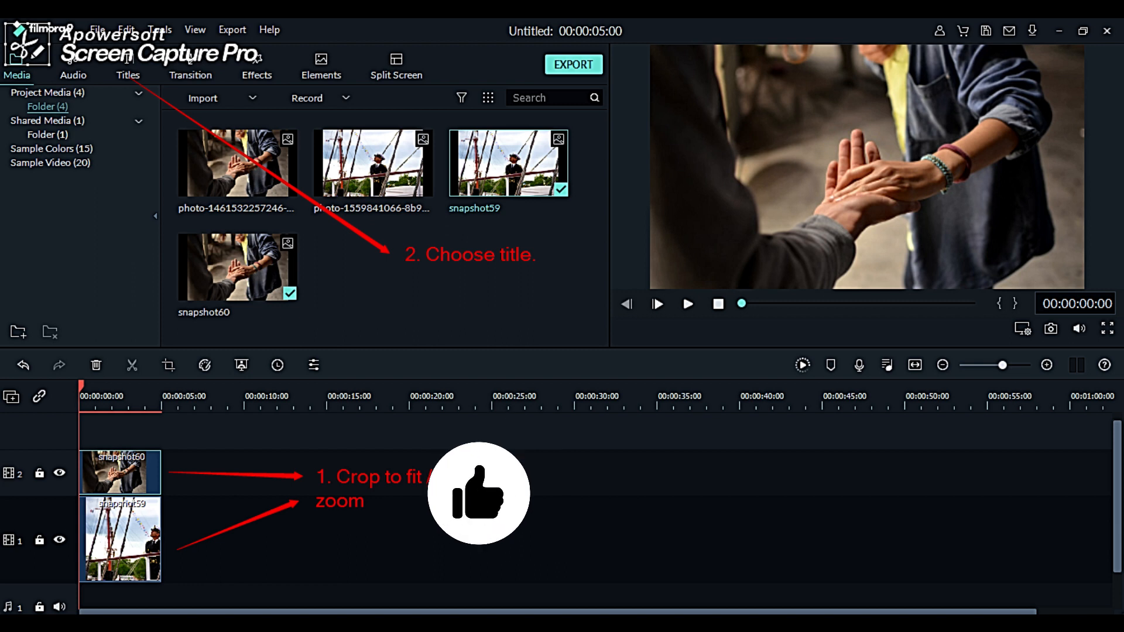
Switch to the Titles collection to pick a title template for the thumbnail.
{"action": "left_click", "coordinate": [128, 75]}
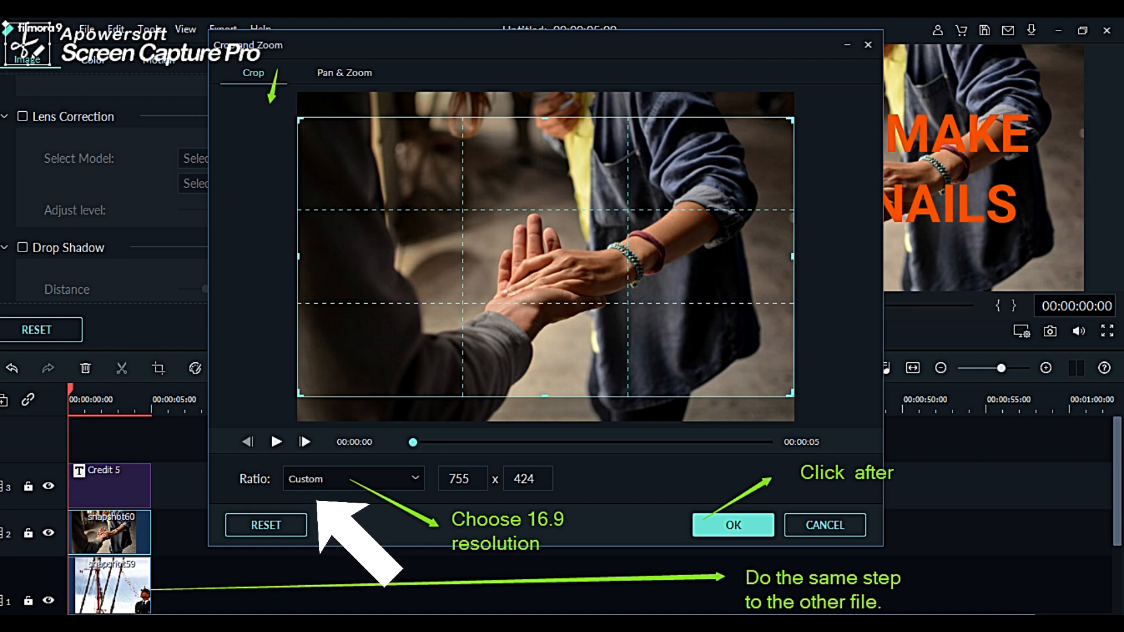
Crop snapshot60 to a 16:9 ratio.
{"action": "left_click", "coordinate": [732, 525]}
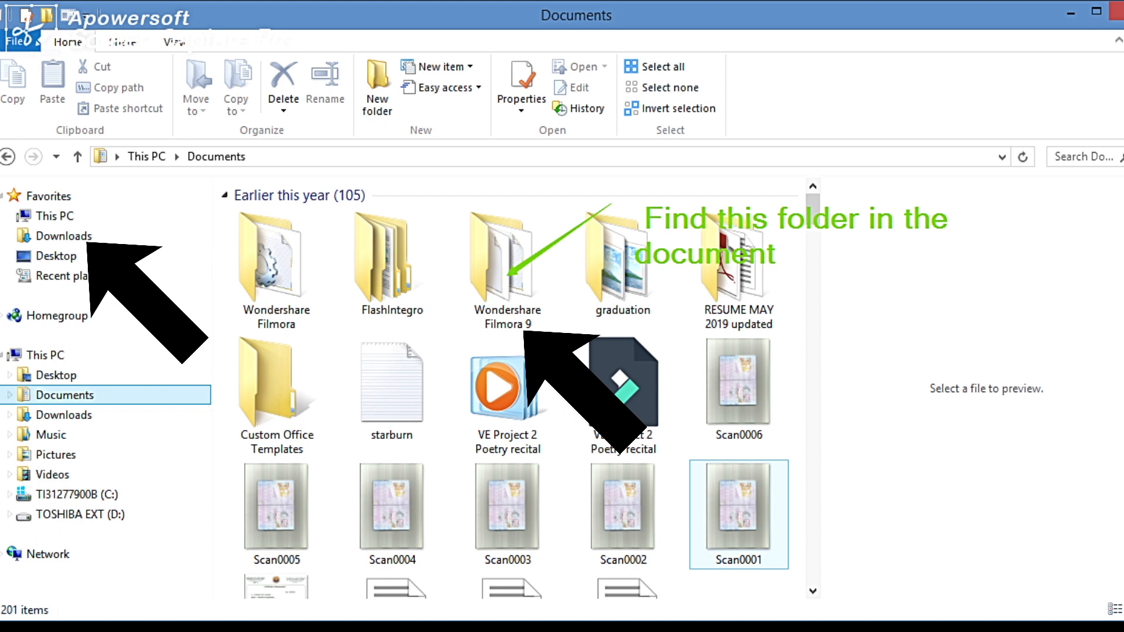
Navigate into Wondershare Filmora 9 and then its User Media folder, where Snapshot is listed.
{"action": "double_click", "coordinate": [505, 258]}
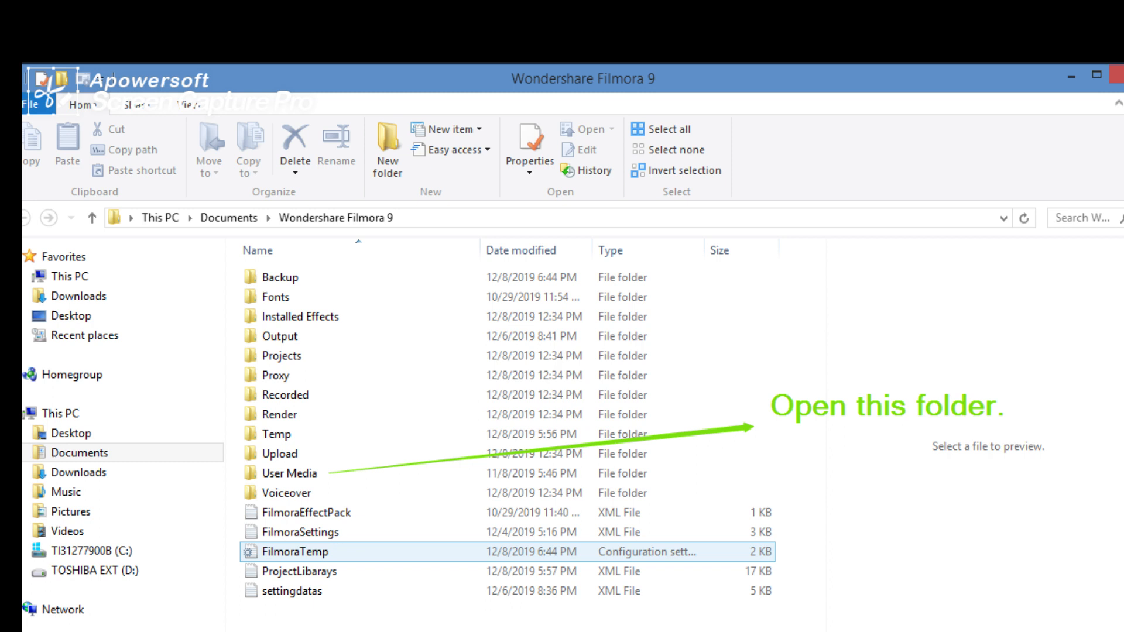
{"action": "double_click", "coordinate": [288, 471]}
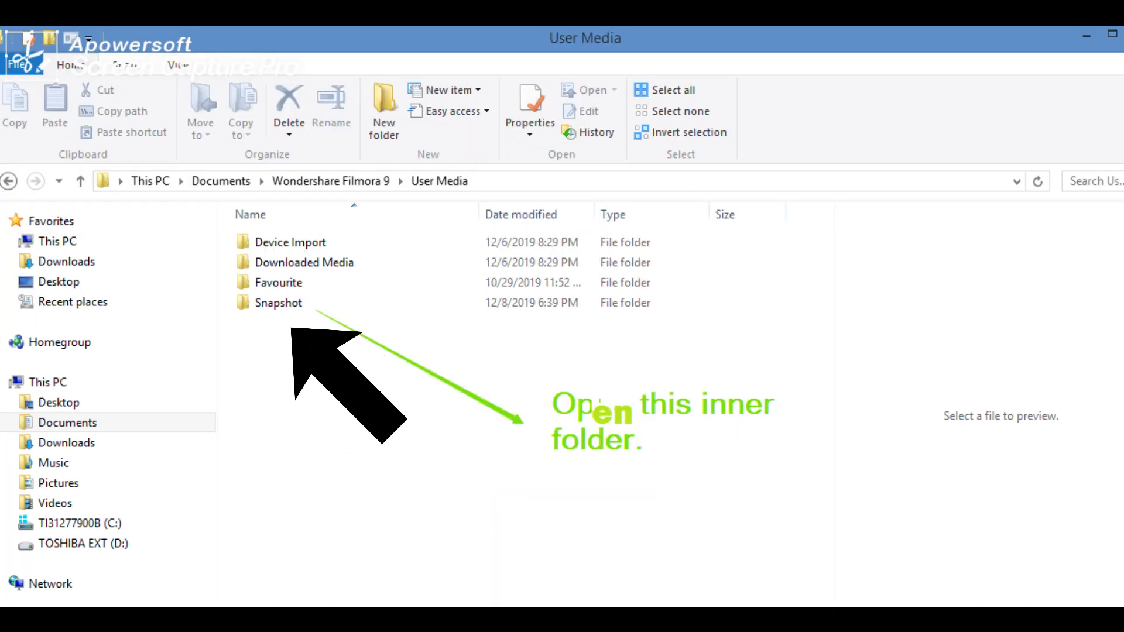